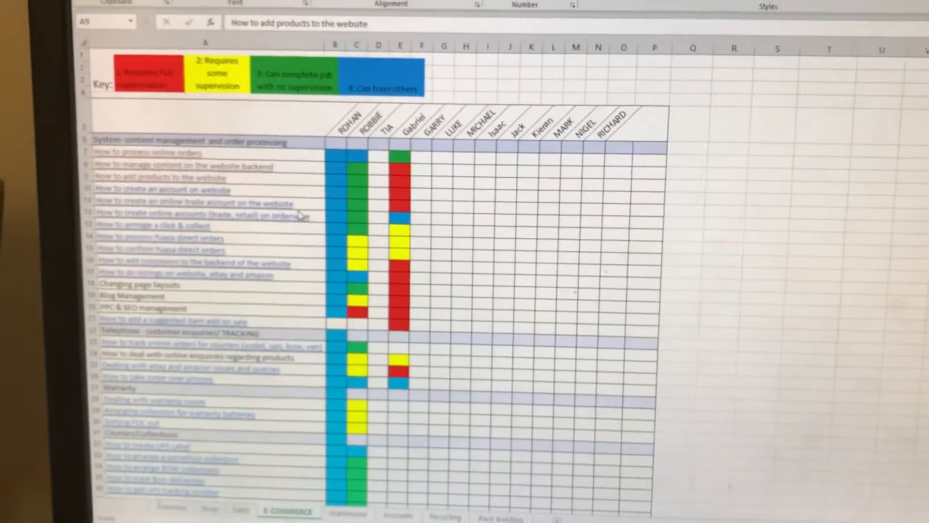
scroll("down", 3)
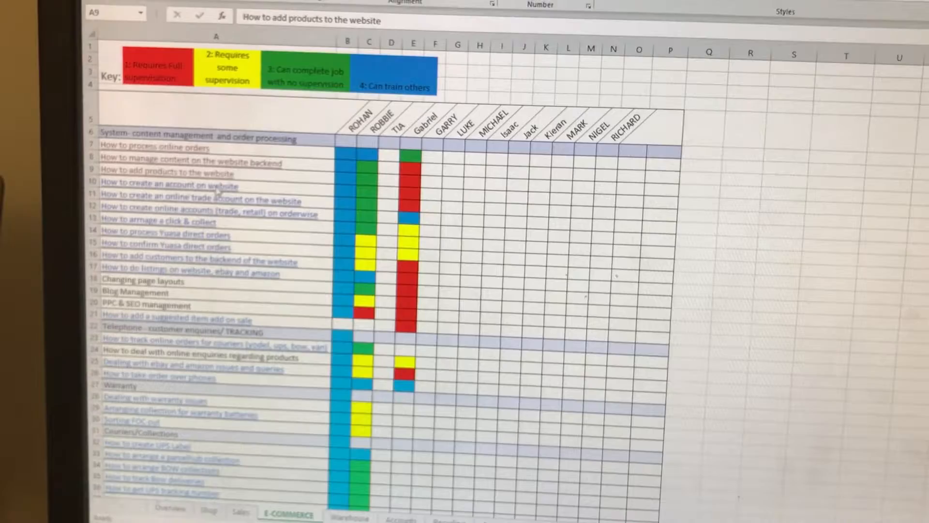
scroll("down", 3)
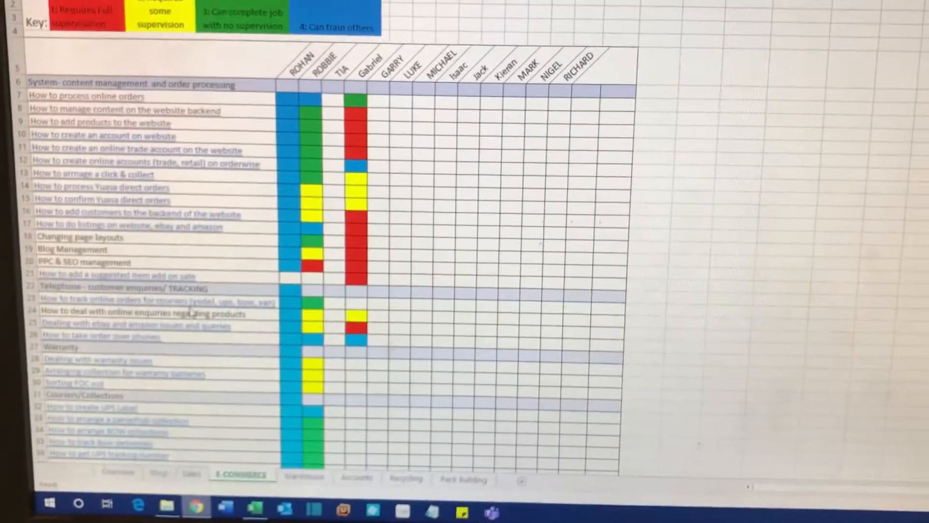